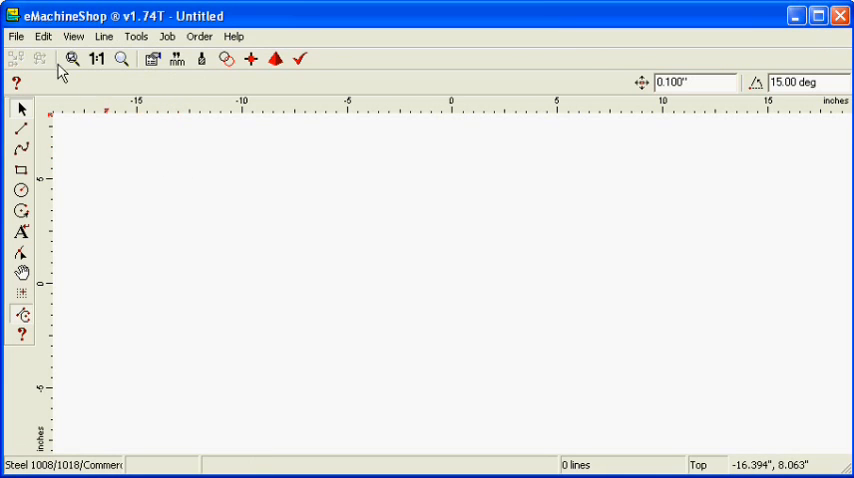
Start a new blank design from the File menu
{"action": "left_click", "coordinate": [14, 36]}
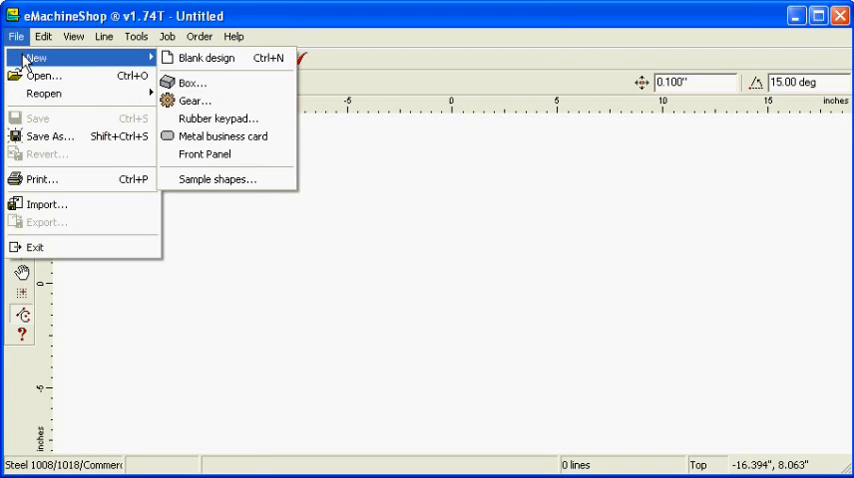
{"action": "mouse_move", "coordinate": [206, 56]}
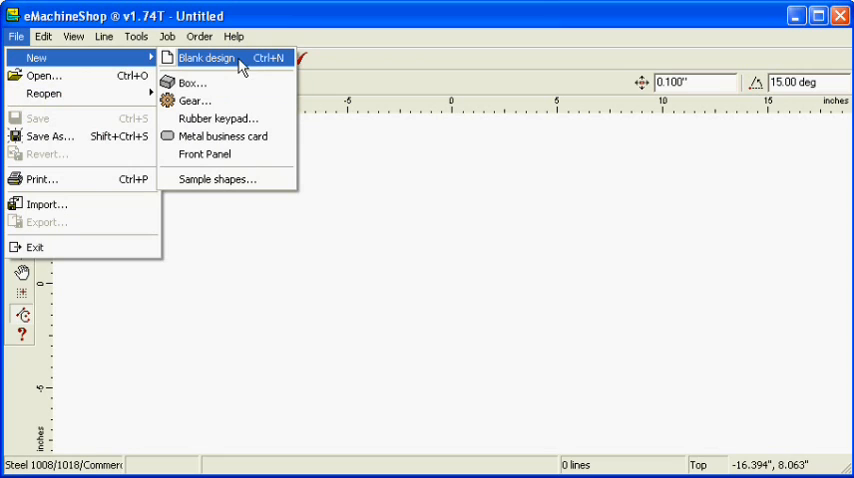
{"action": "mouse_move", "coordinate": [248, 64]}
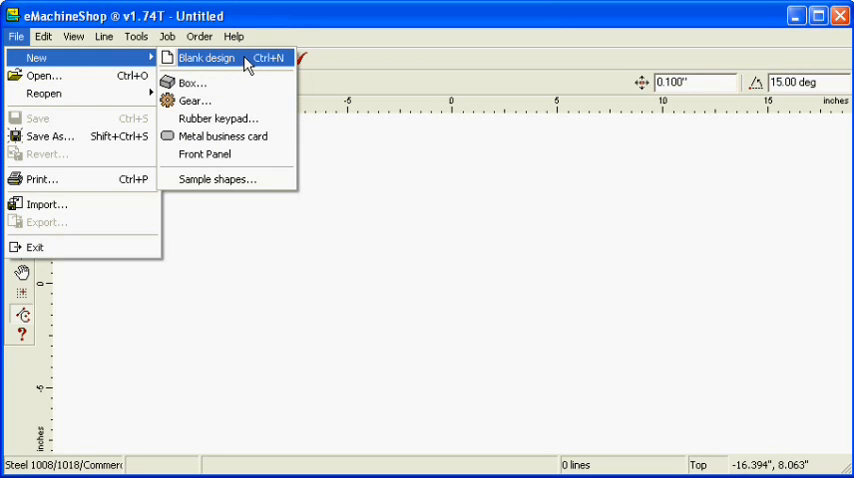
{"action": "left_click", "coordinate": [206, 56]}
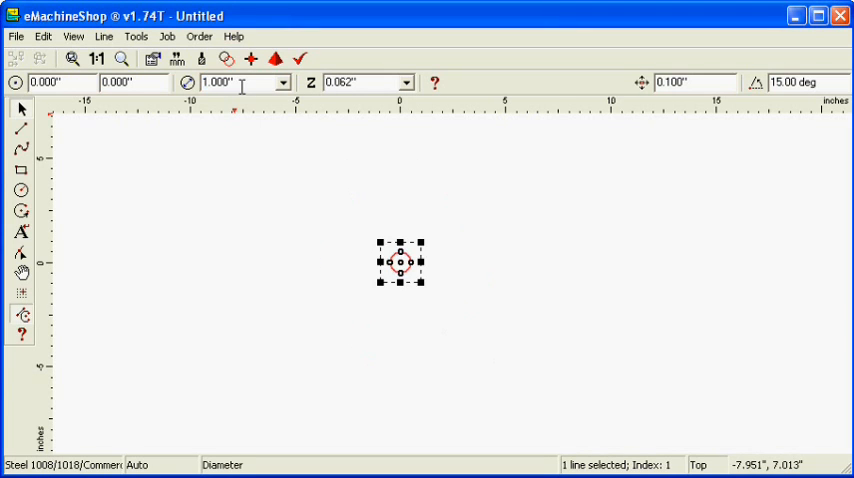
Zoom in on the circle and set its diameter to 1.000" at the origin
{"action": "left_click", "coordinate": [72, 58]}
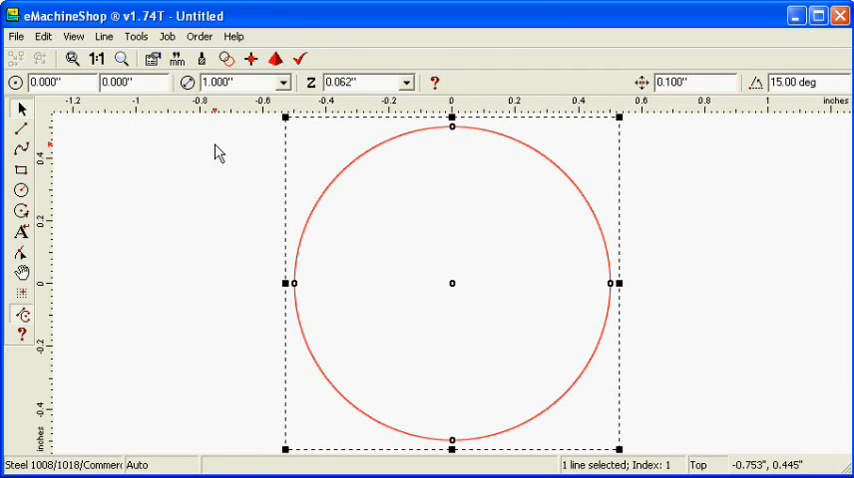
{"action": "left_click", "coordinate": [360, 82]}
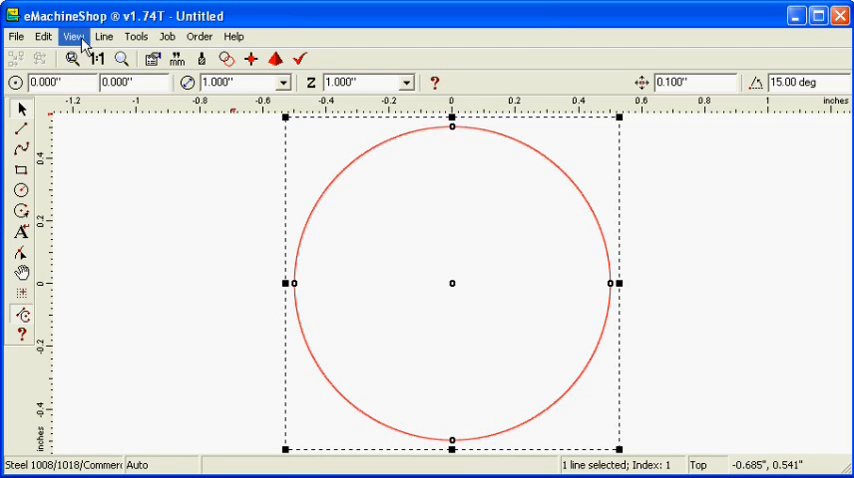
Switch the part to the Front view
{"action": "left_click", "coordinate": [72, 36]}
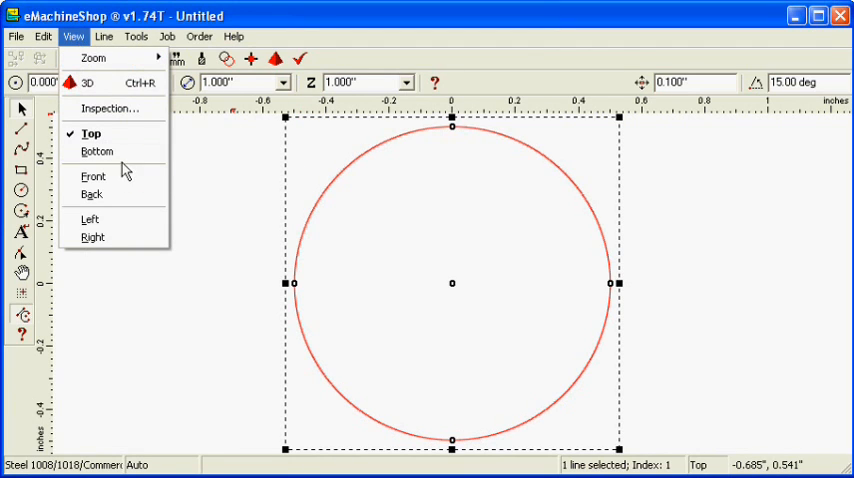
{"action": "left_click", "coordinate": [92, 176]}
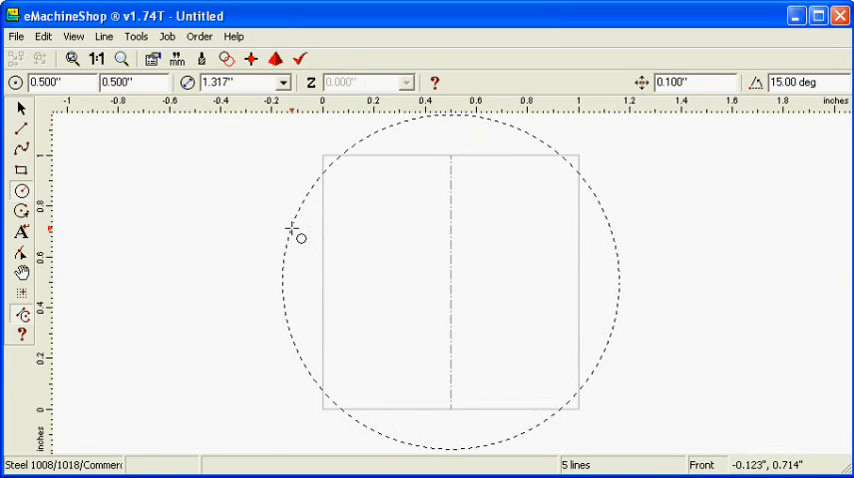
Place a 1.5-inch circle and drag it centred over the cylinder's rectangular profile
{"action": "left_click", "coordinate": [296, 238]}
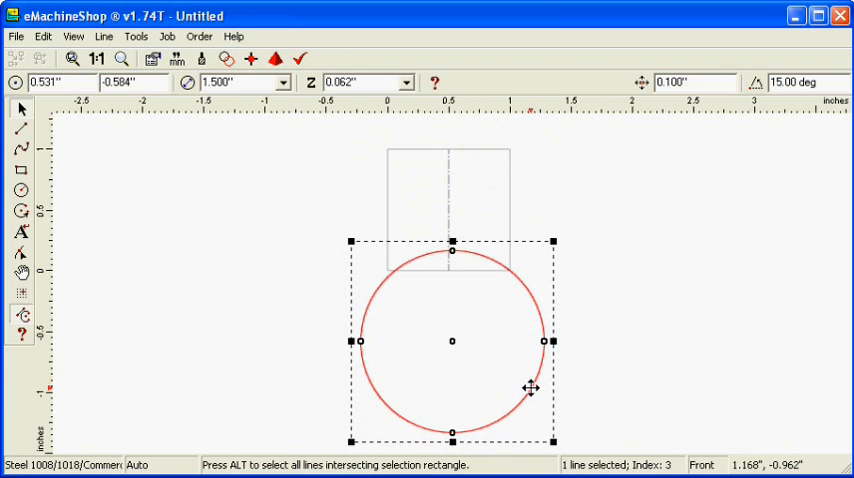
{"action": "left_click_drag", "start_coordinate": [532, 388], "coordinate": [508, 386]}
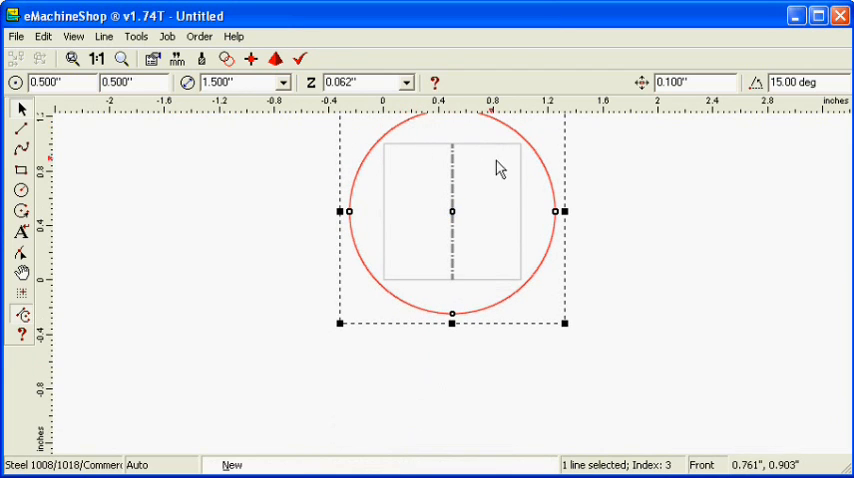
{"action": "mouse_move", "coordinate": [598, 192]}
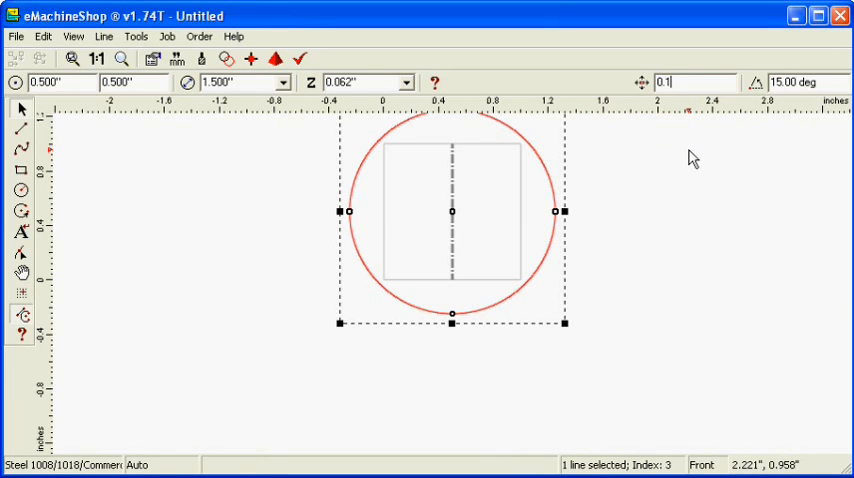
Lower the 1.5-inch circle by setting its Y to 0.100" then -0.600"
{"action": "type", "text": "0.100"}
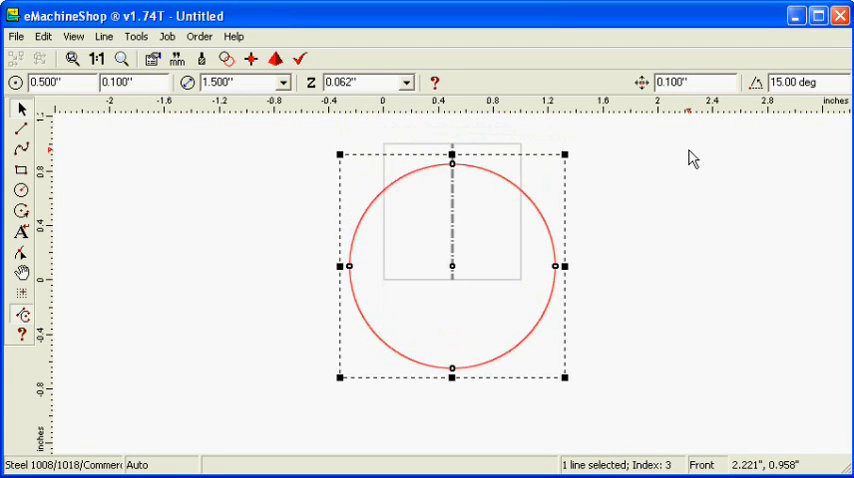
{"action": "type", "text": "-0.600\""}
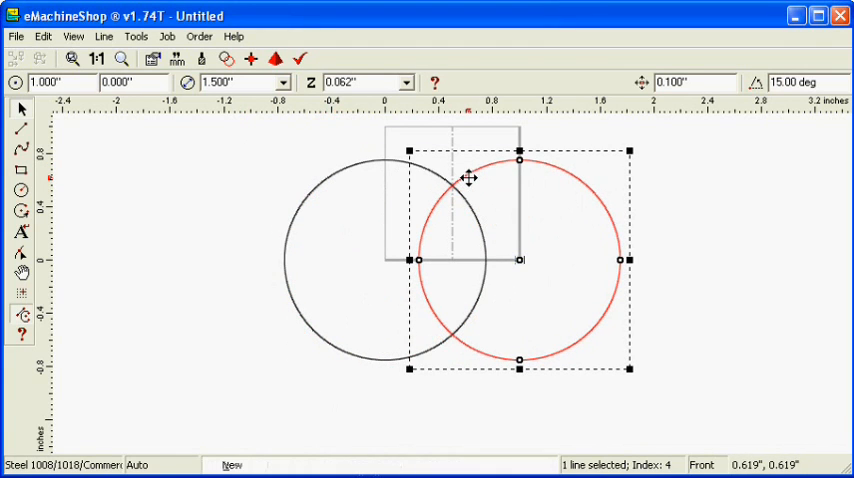
{"action": "mouse_move", "coordinate": [562, 212]}
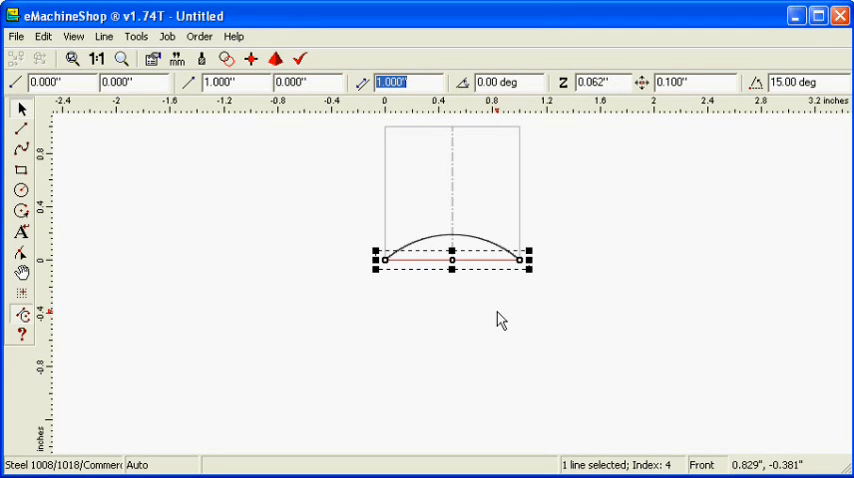
{"action": "mouse_move", "coordinate": [478, 248]}
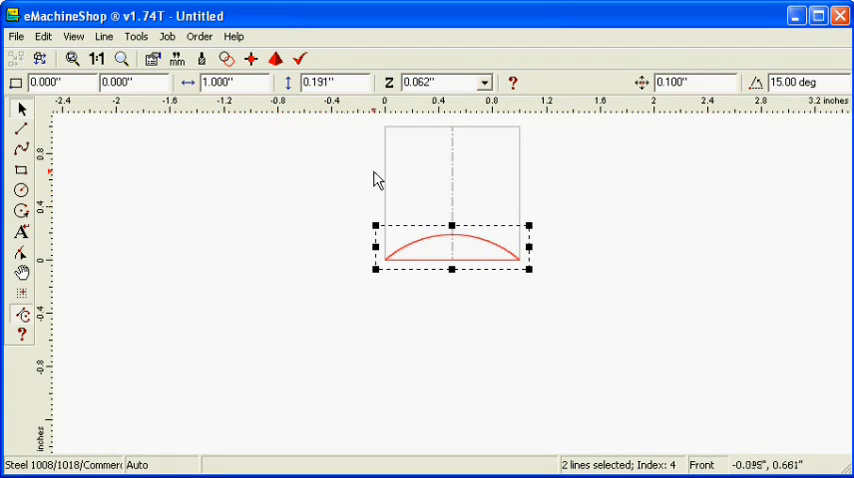
Set the closed arc-and-line shape's Z depth to Air Inside
{"action": "left_click", "coordinate": [482, 82]}
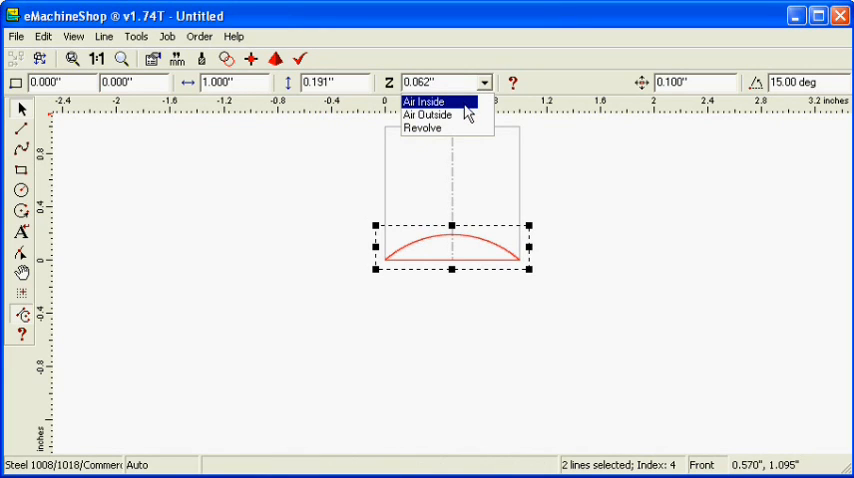
{"action": "left_click", "coordinate": [424, 100]}
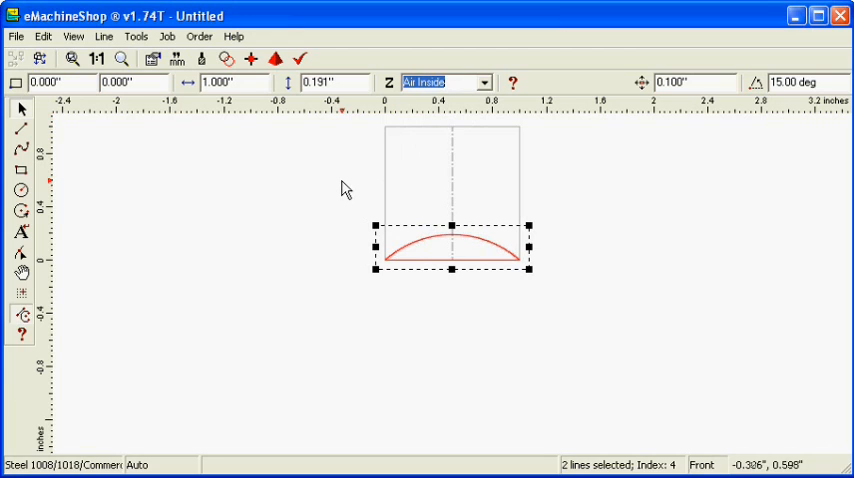
{"action": "mouse_move", "coordinate": [306, 152]}
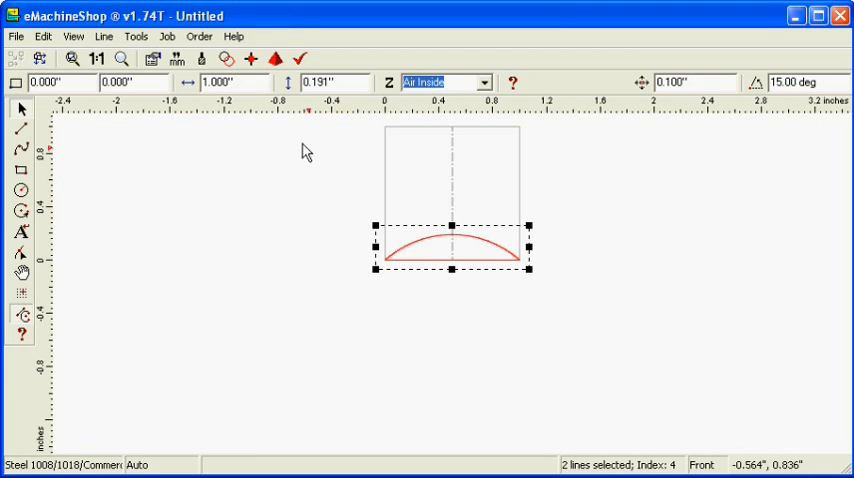